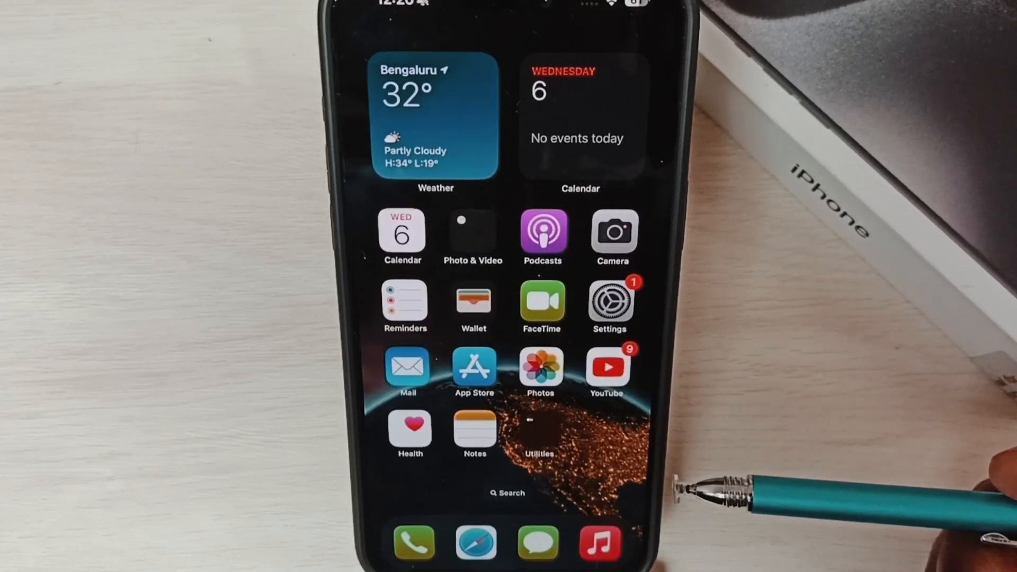
mouse_move(681, 494)
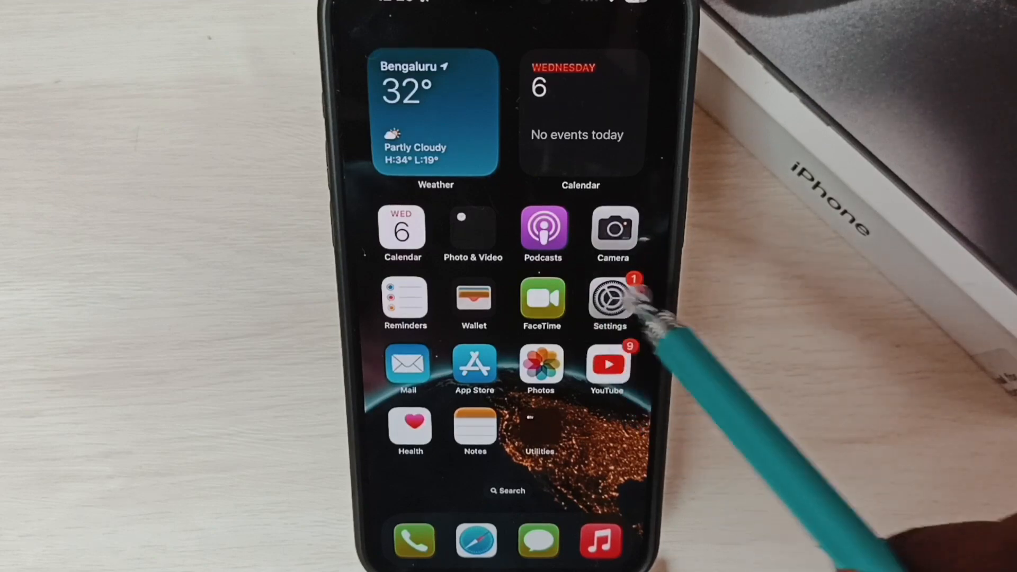
Launch the Settings app from the Home Screen and go to the General page.
left_click(609, 298)
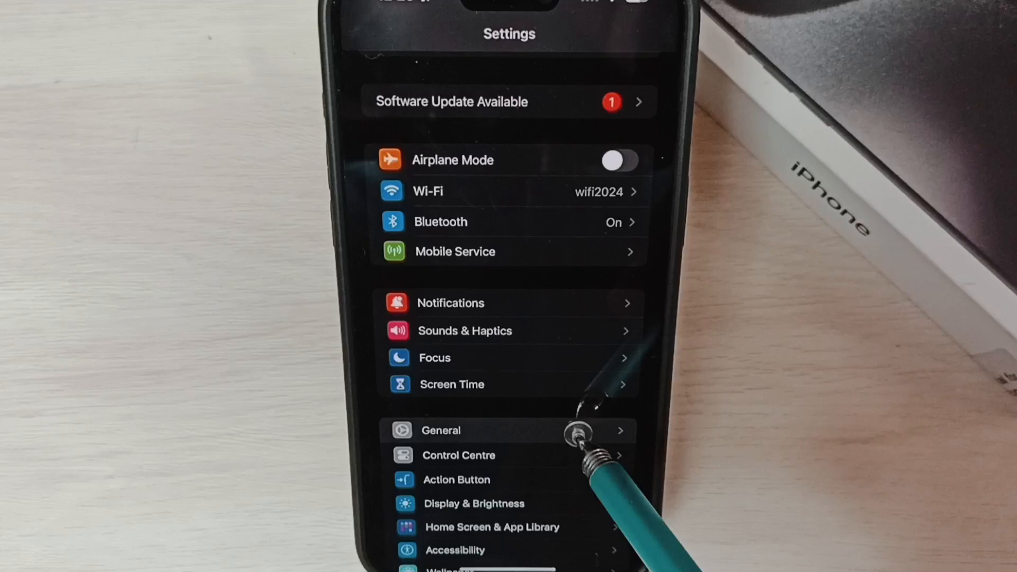
left_click(440, 430)
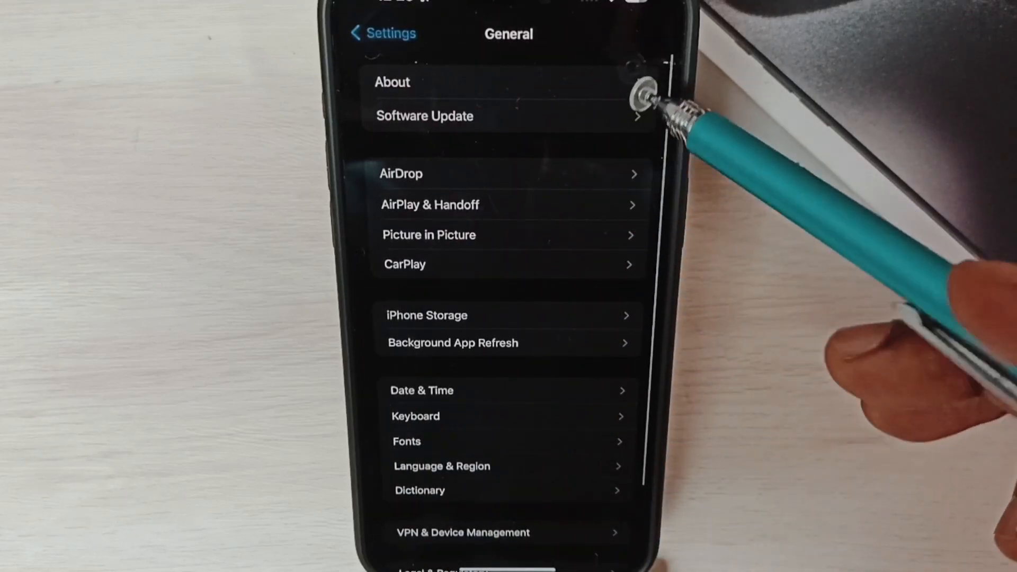
left_click(392, 83)
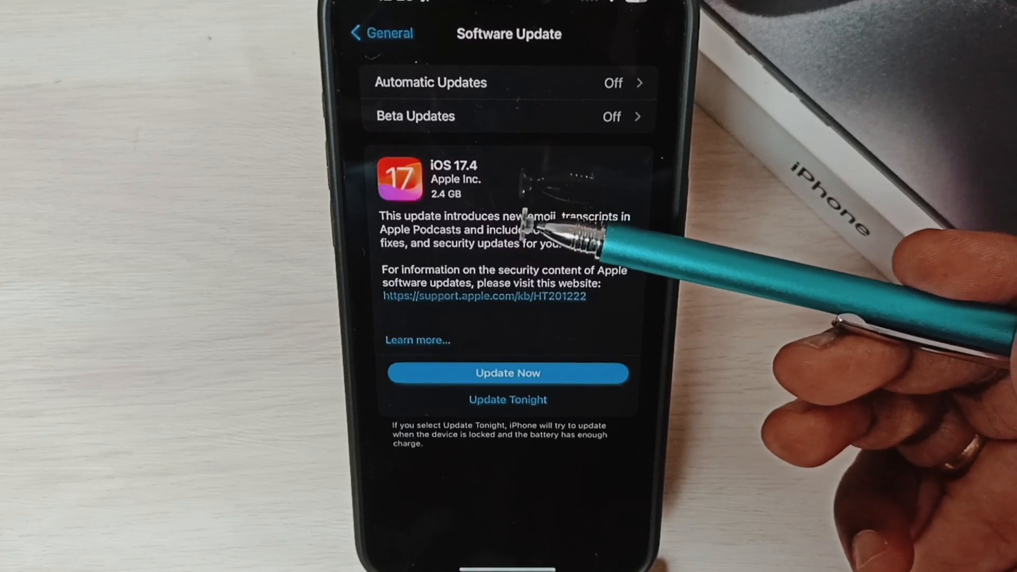
mouse_move(551, 207)
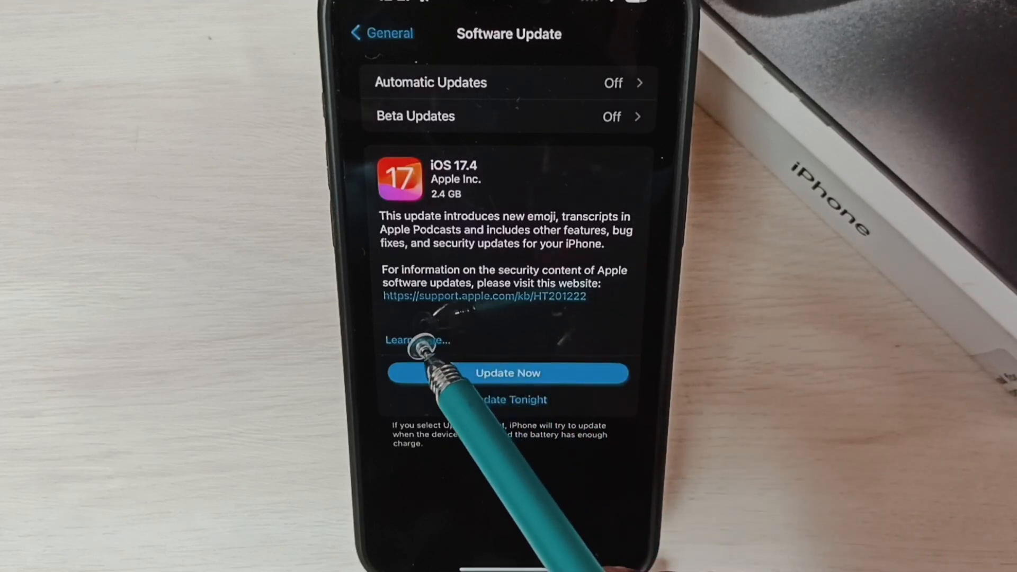
left_click(416, 340)
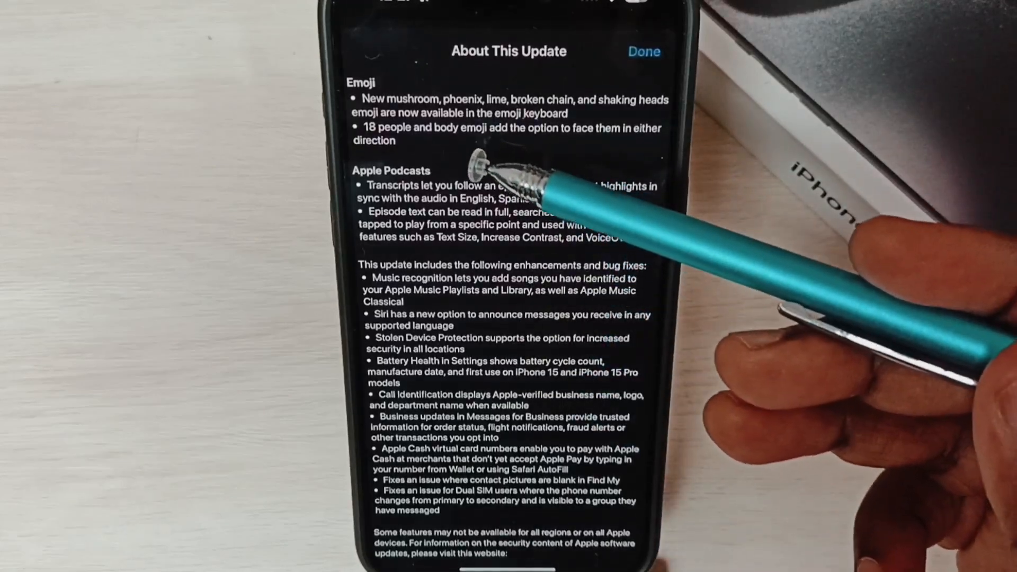
scroll("up", 3)
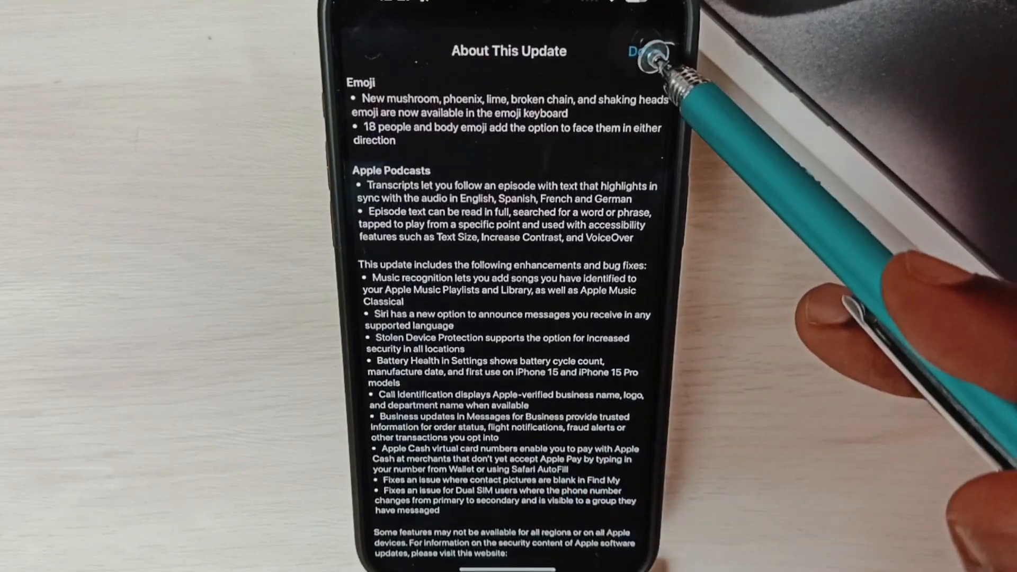
left_click(647, 52)
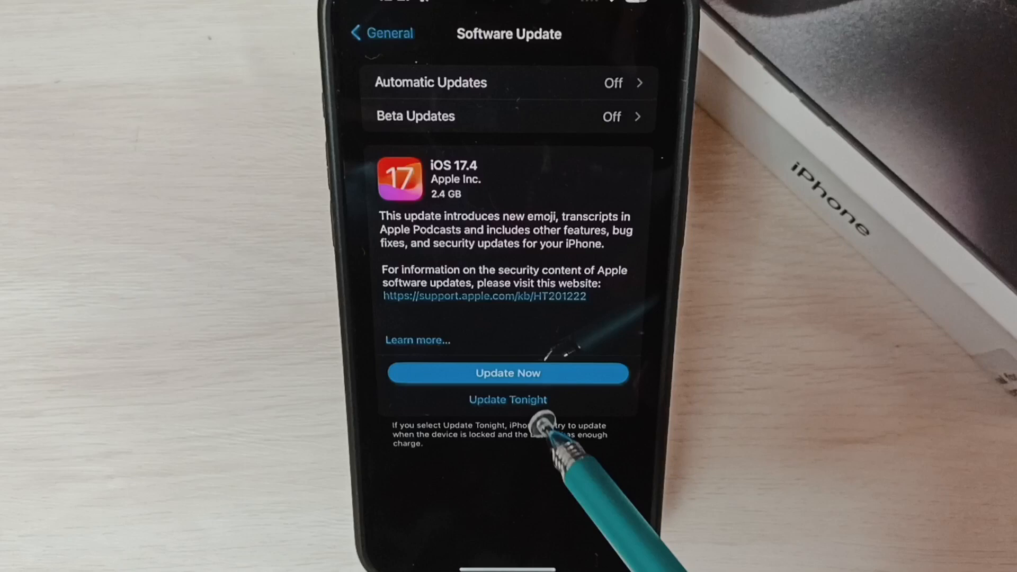